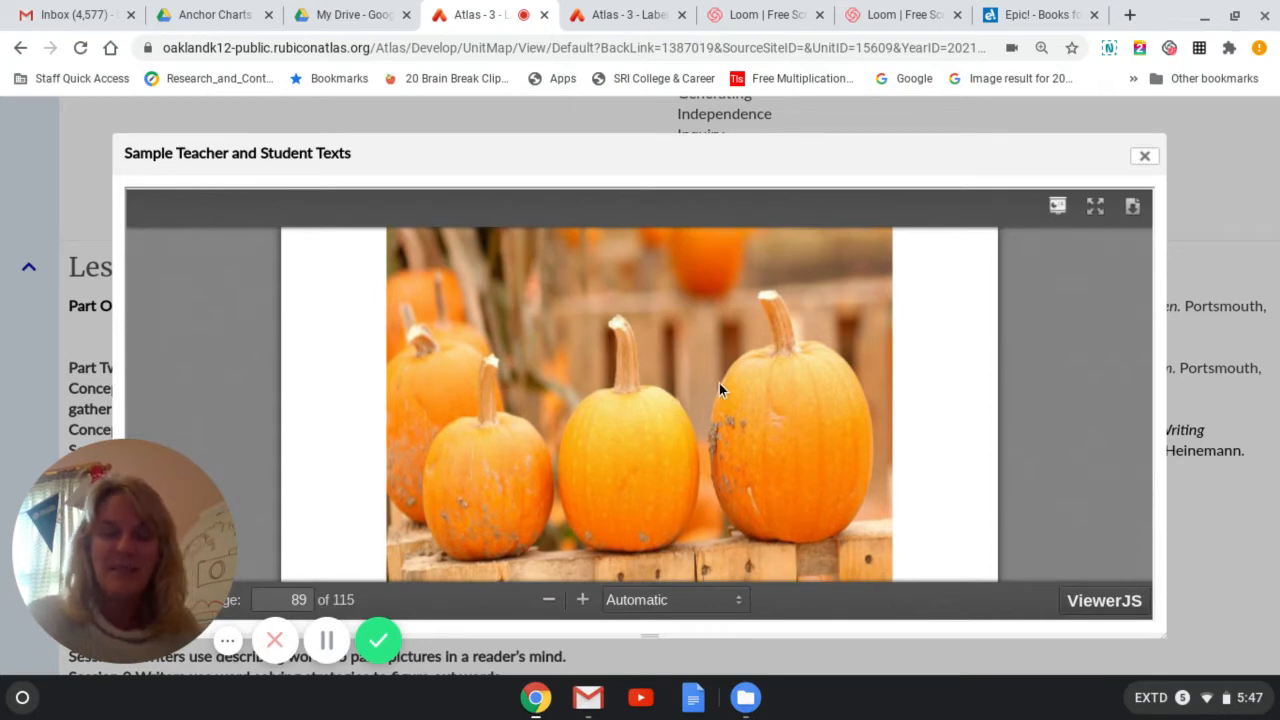
mouse_move(752, 404)
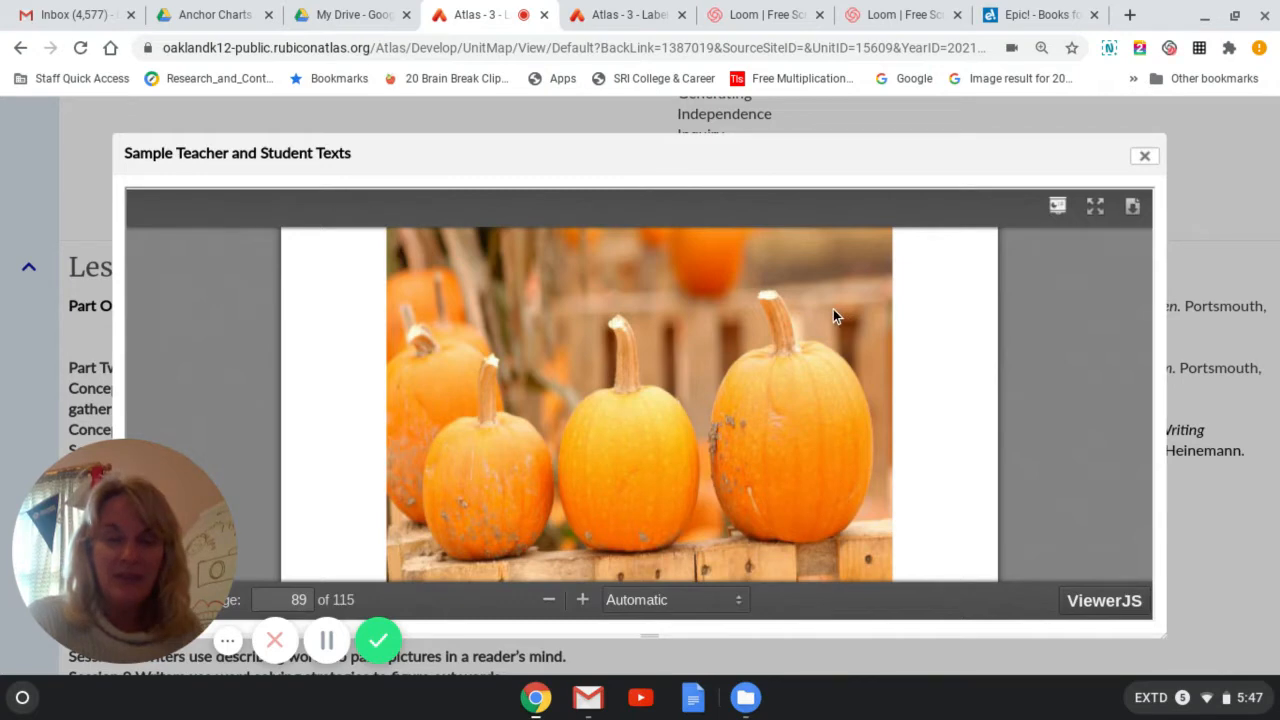
mouse_move(512, 480)
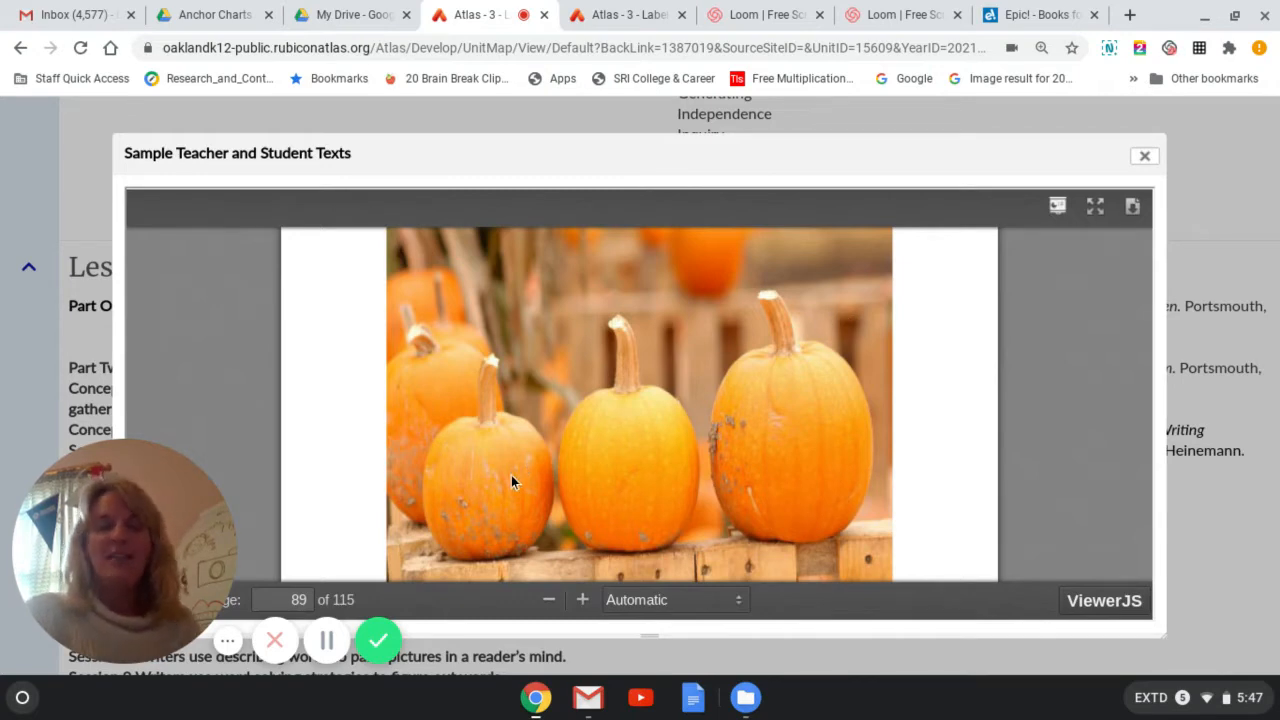
mouse_move(564, 488)
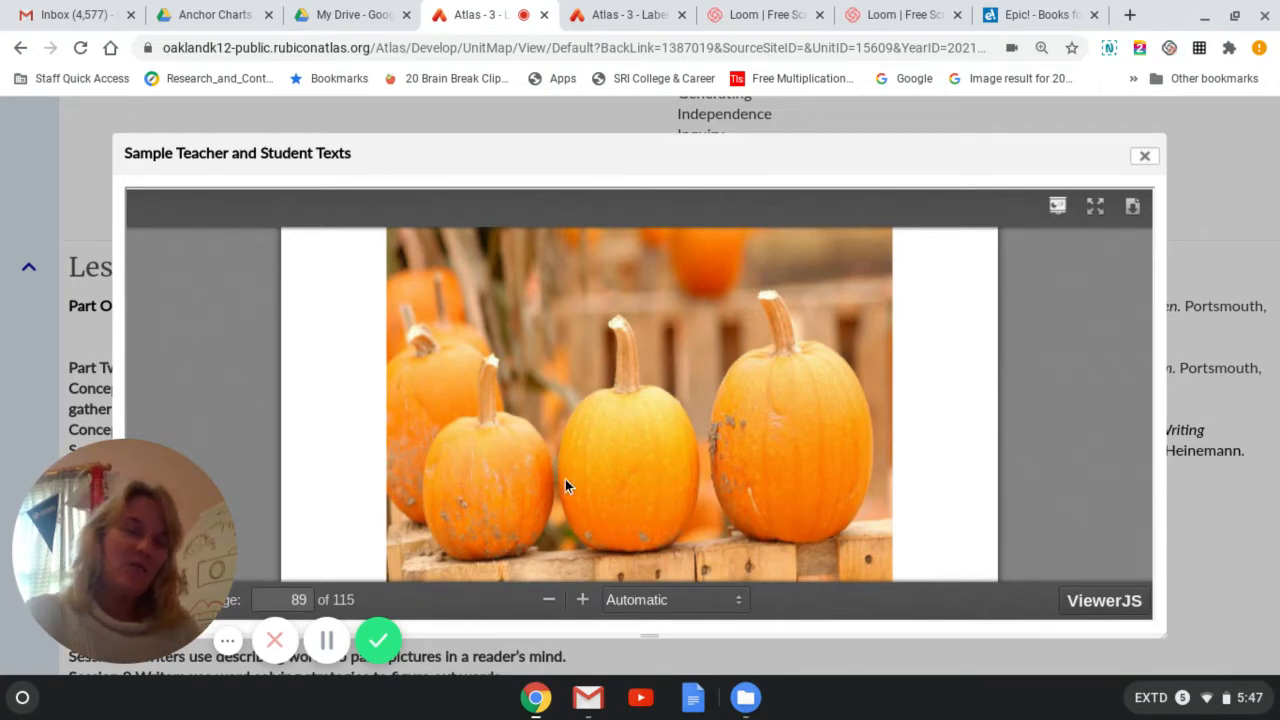
mouse_move(824, 472)
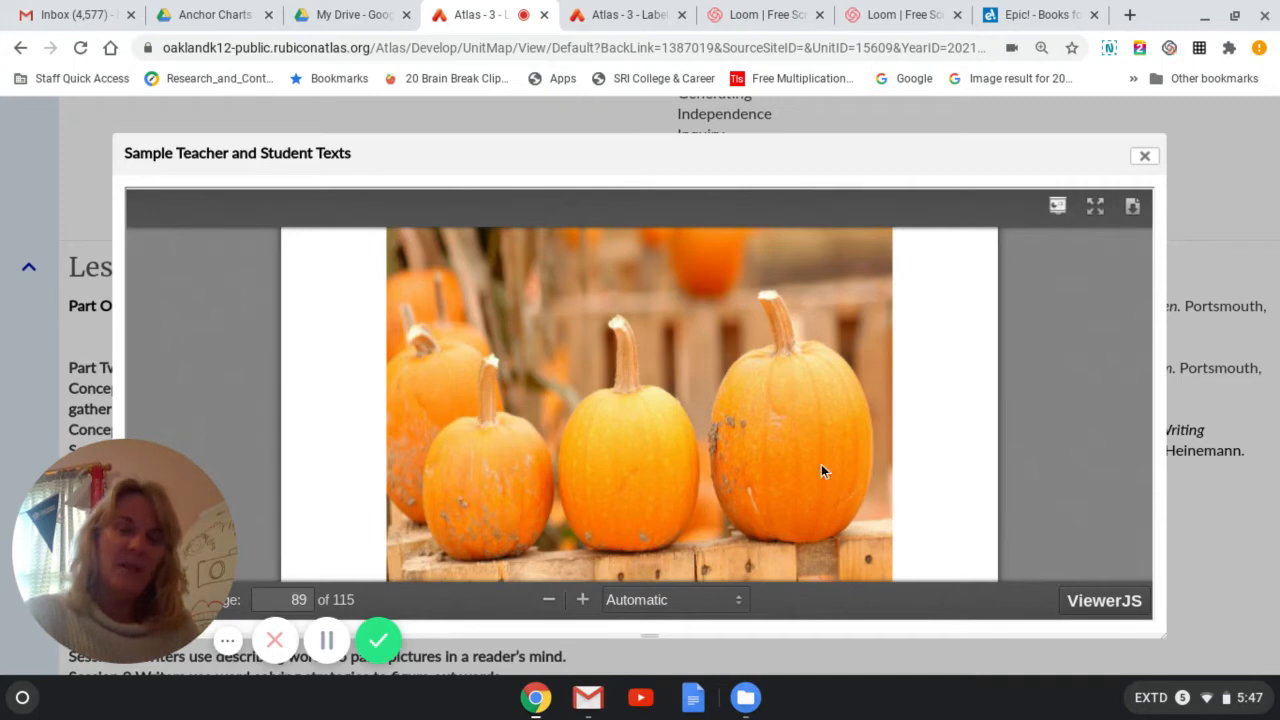
scroll(down, 3)
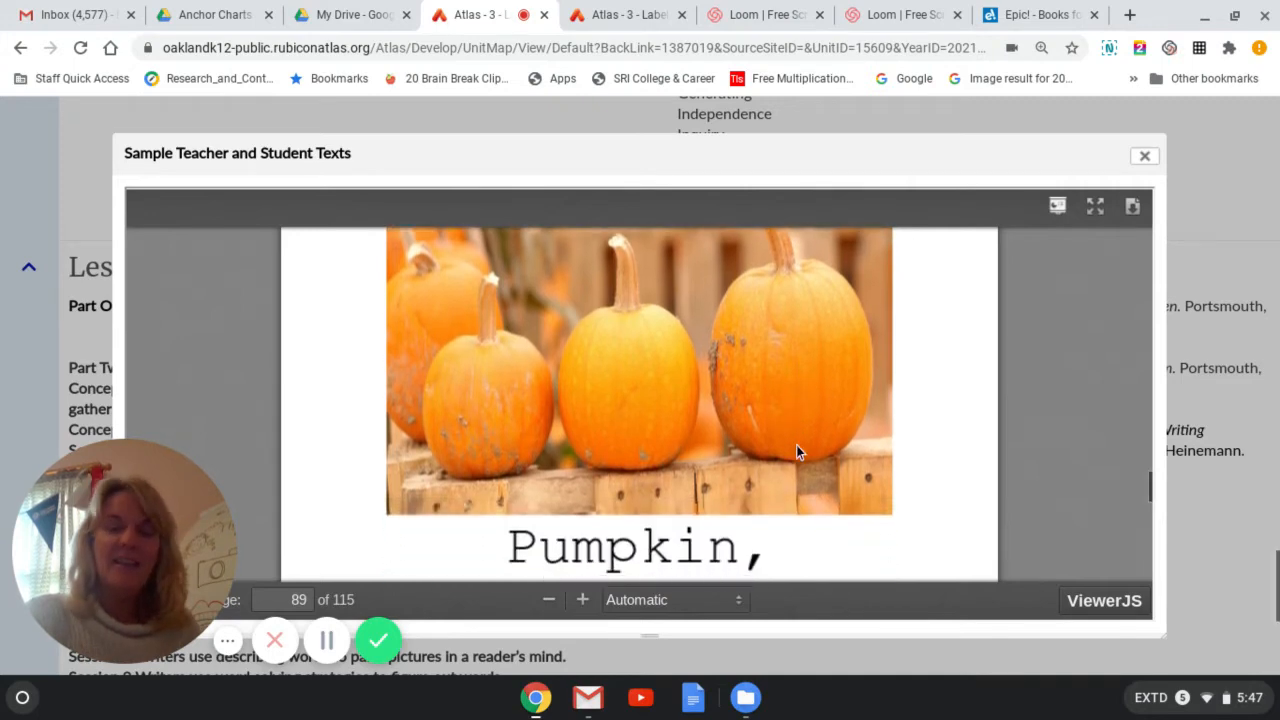
scroll(down, 3)
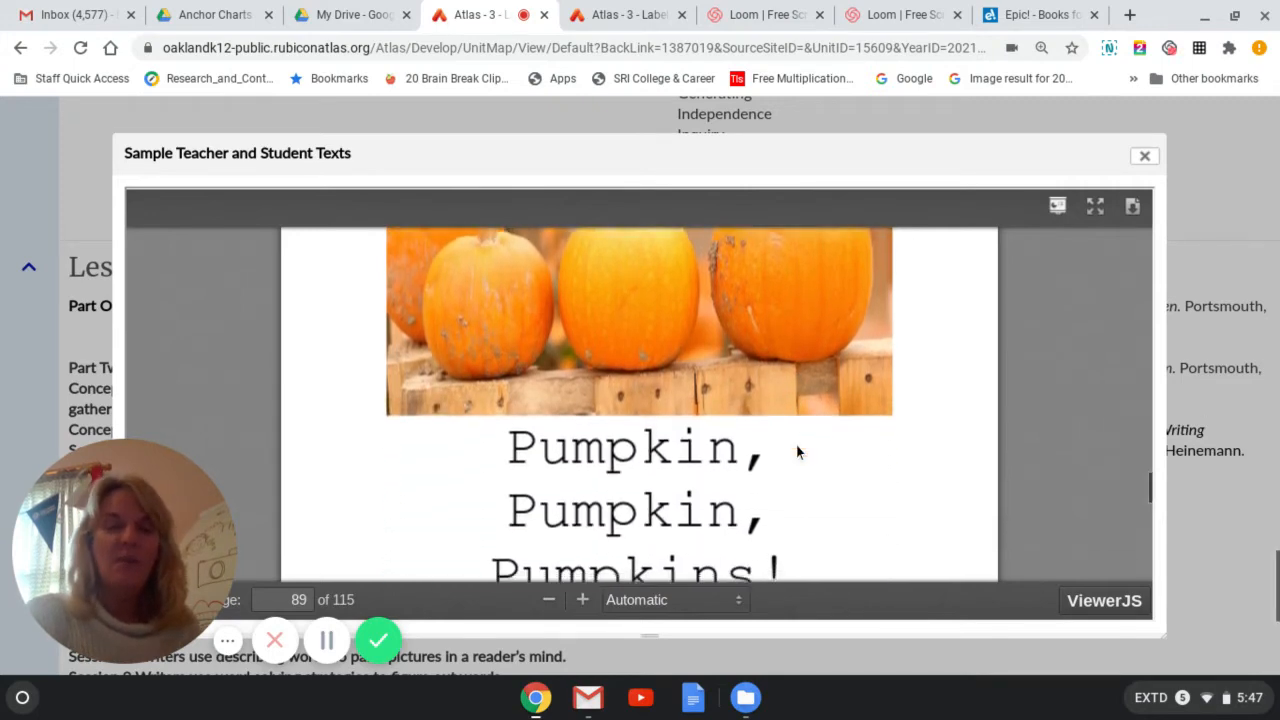
scroll(down, 3)
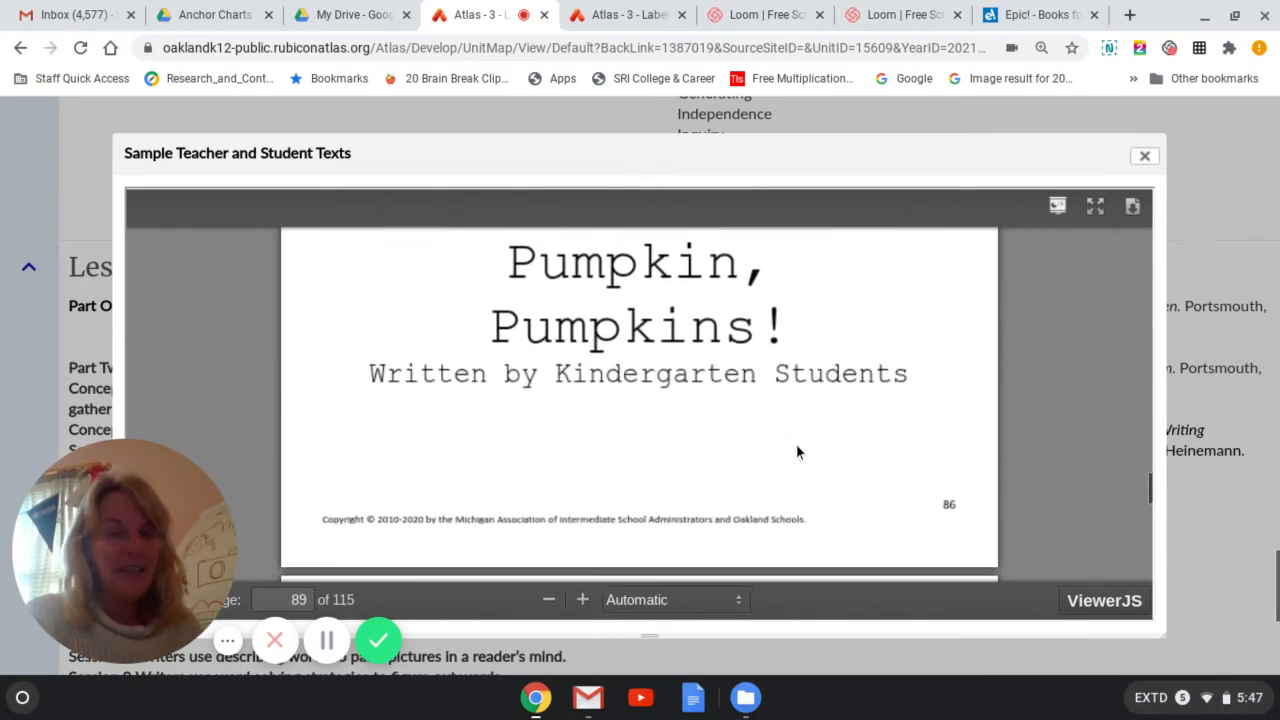
scroll(down, 3)
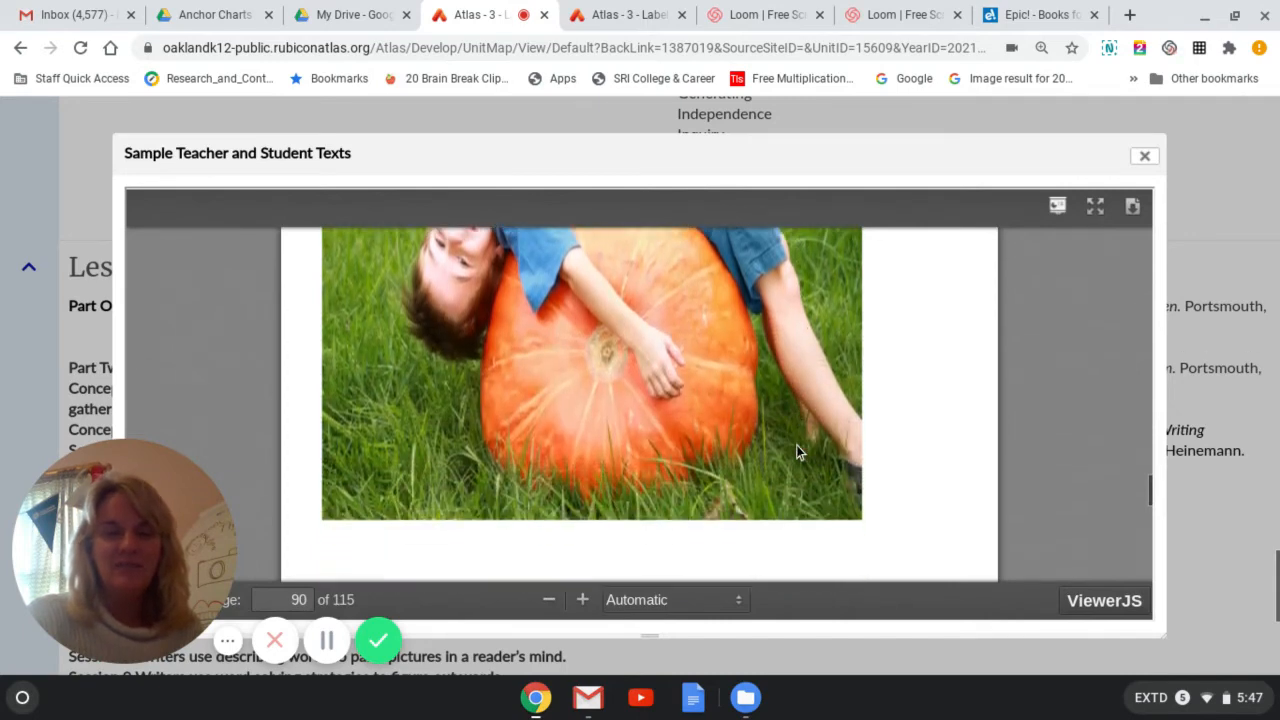
scroll(down, 3)
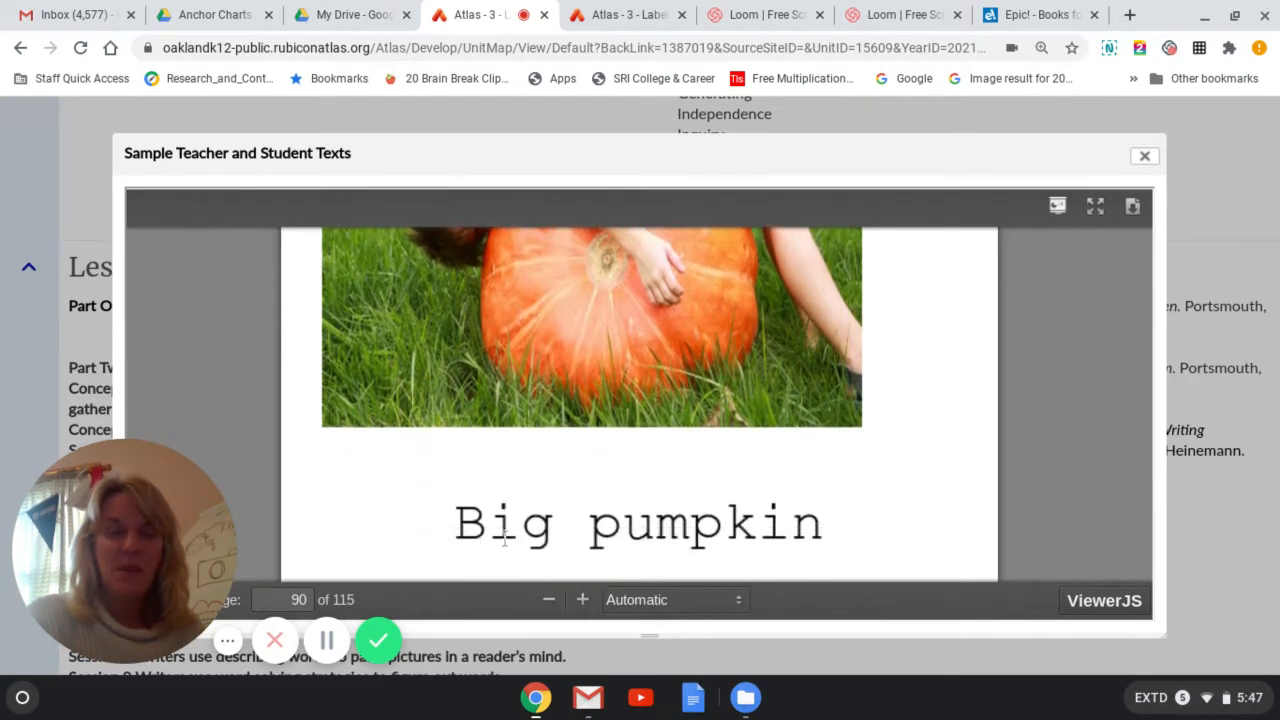
scroll(down, 3)
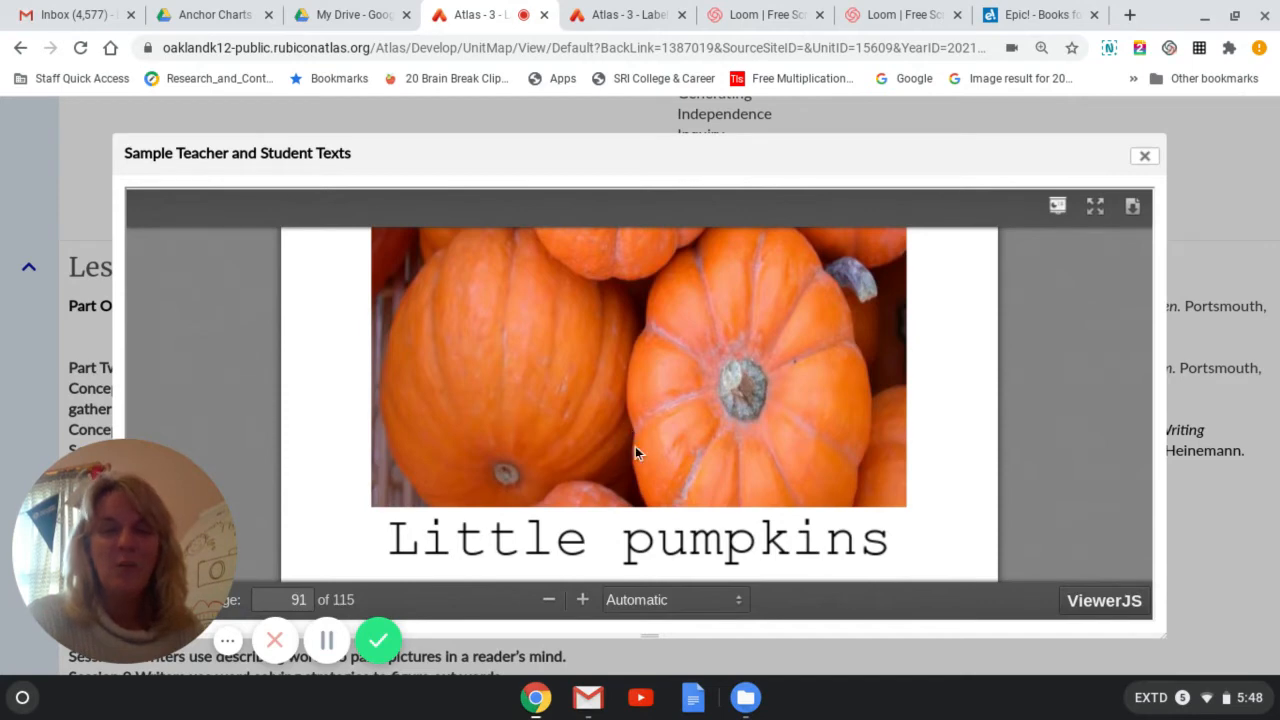
scroll(down, 3)
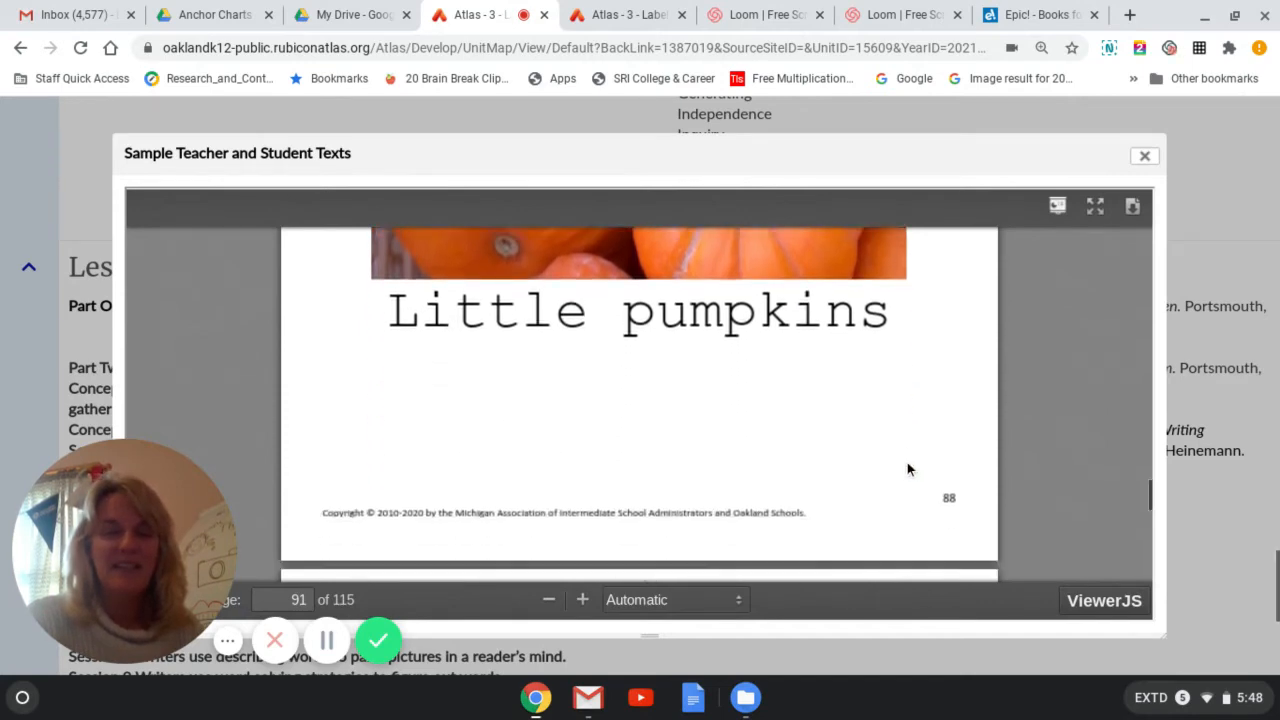
scroll(down, 3)
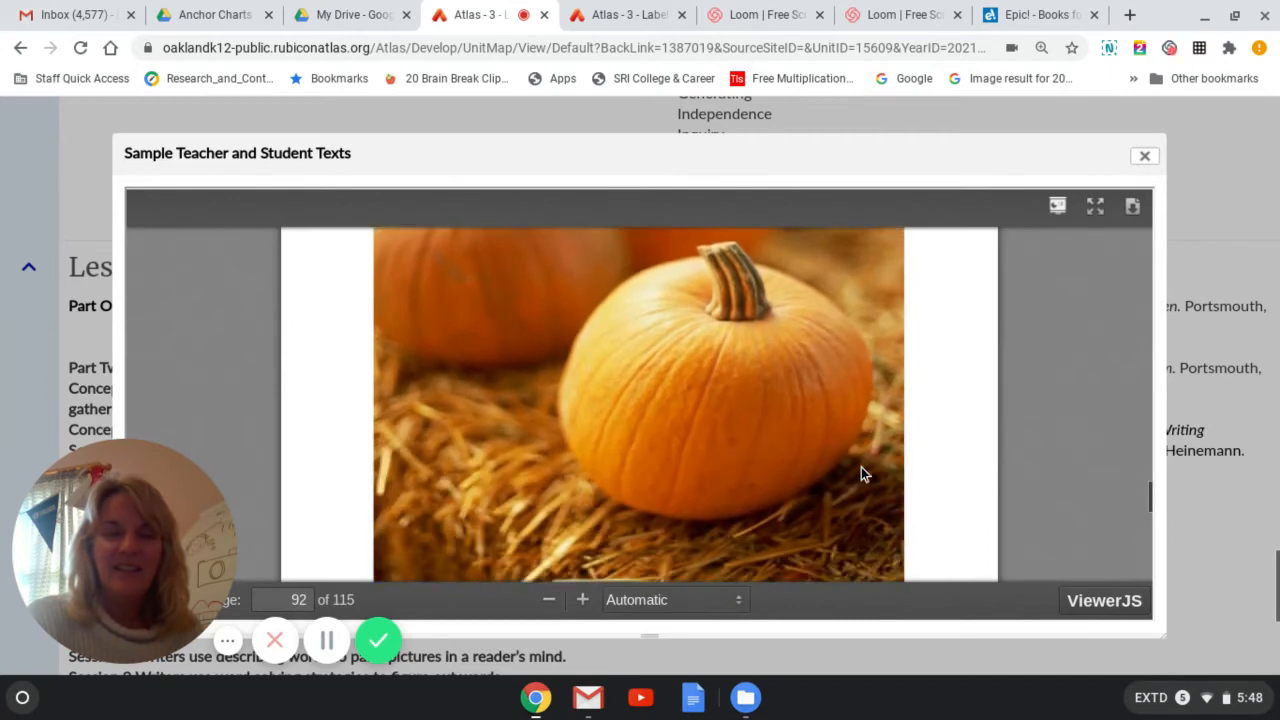
scroll(down, 3)
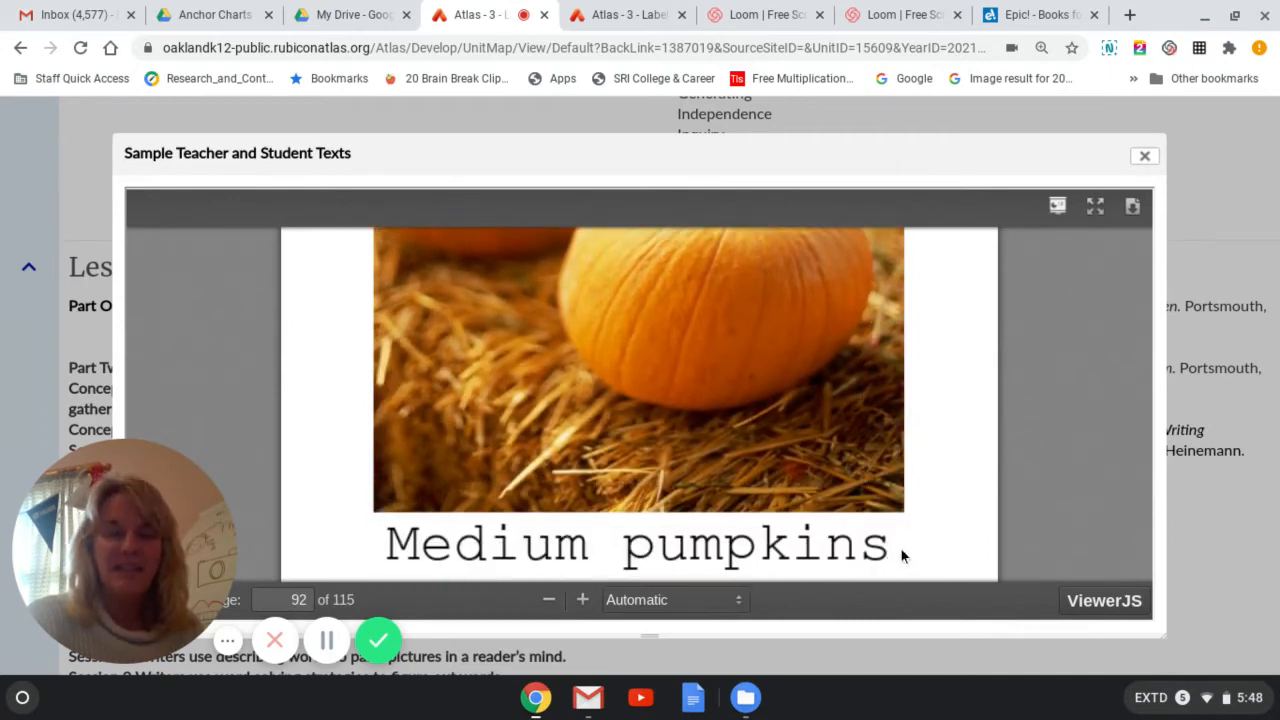
scroll(down, 3)
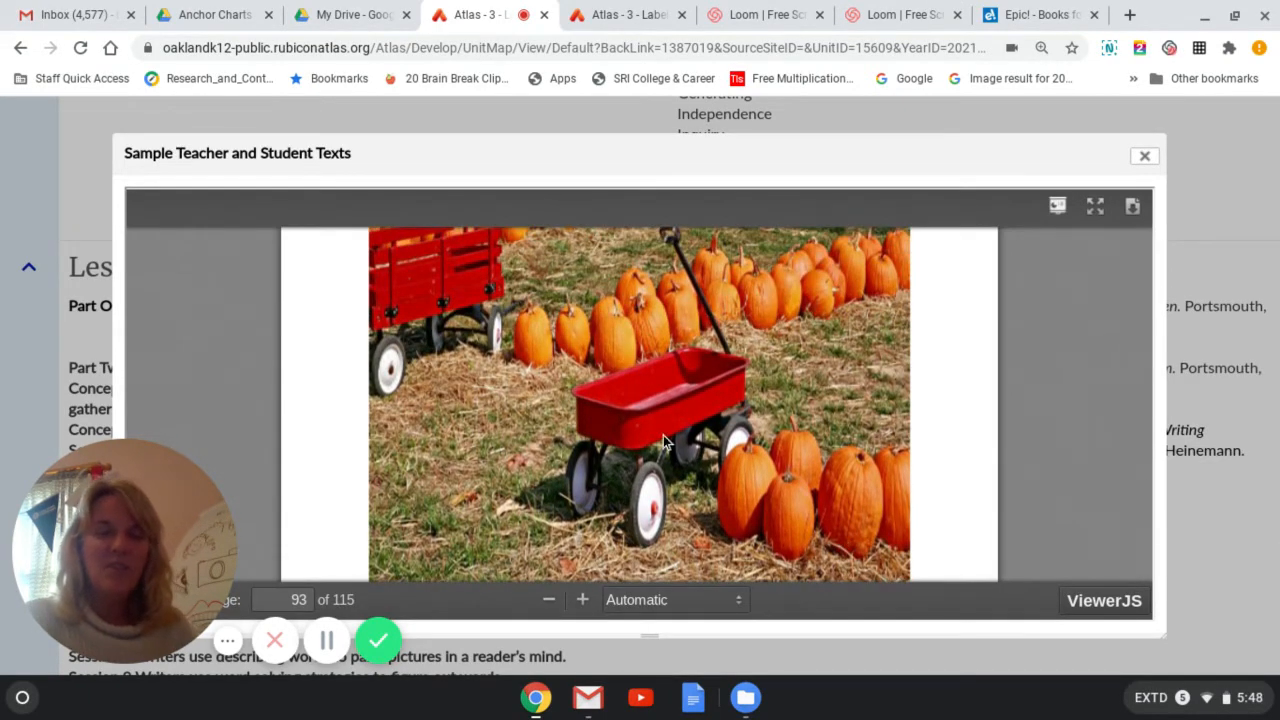
mouse_move(440, 422)
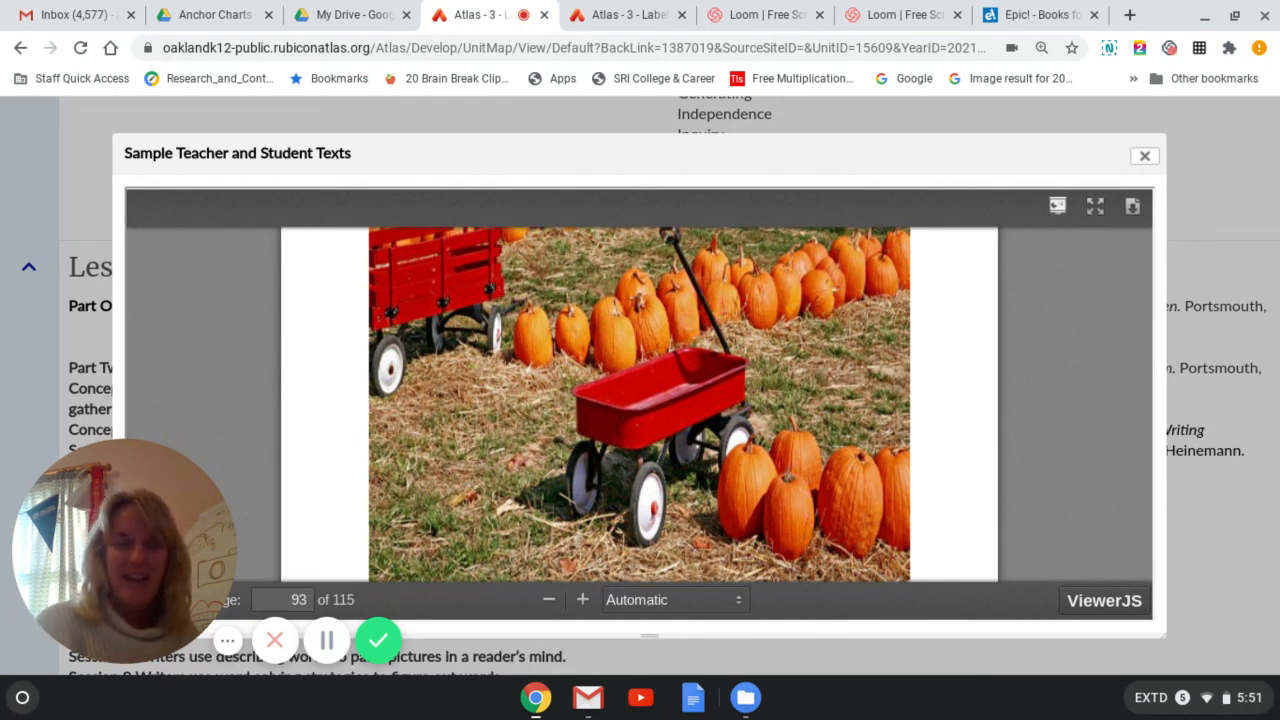
mouse_move(408, 624)
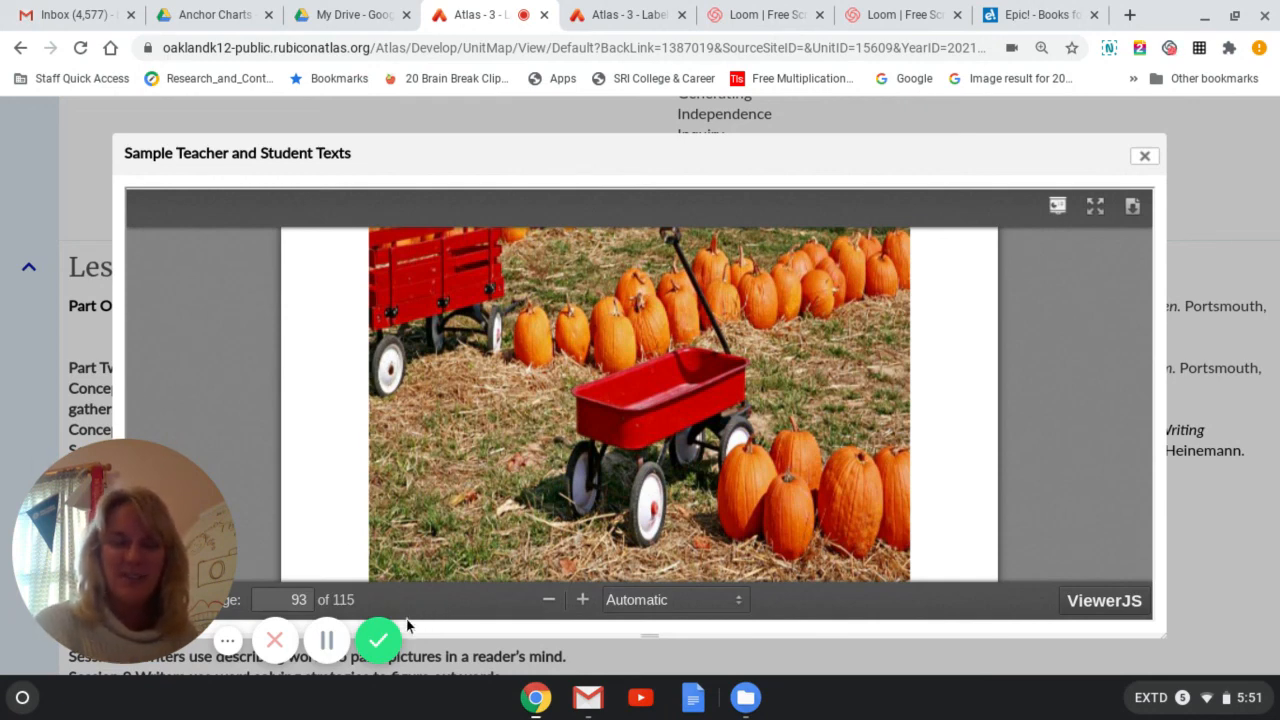